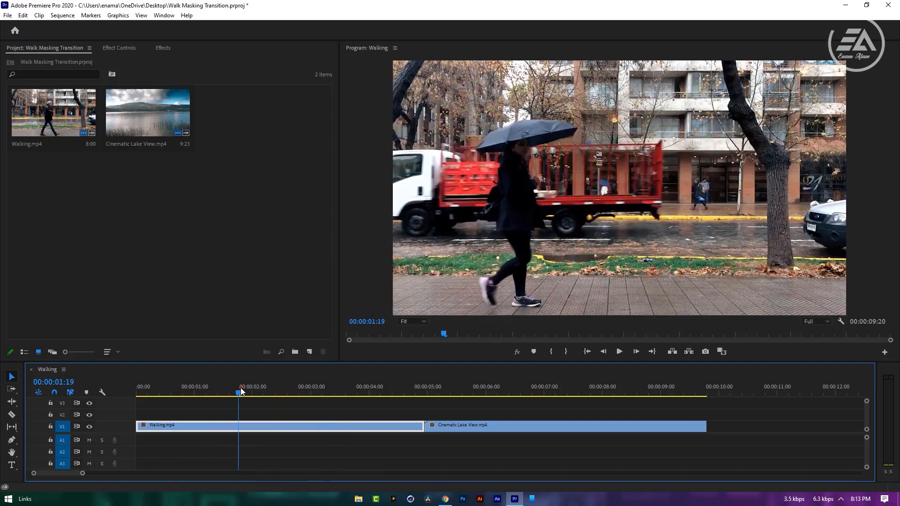
Move the playhead to 00:00:02:04, the frame where the leg enters
left_click(287, 392)
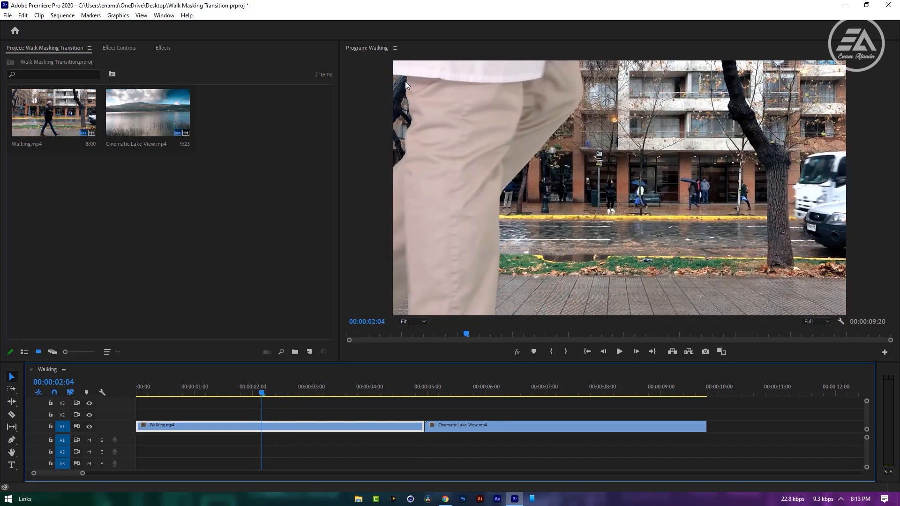
mouse_move(409, 124)
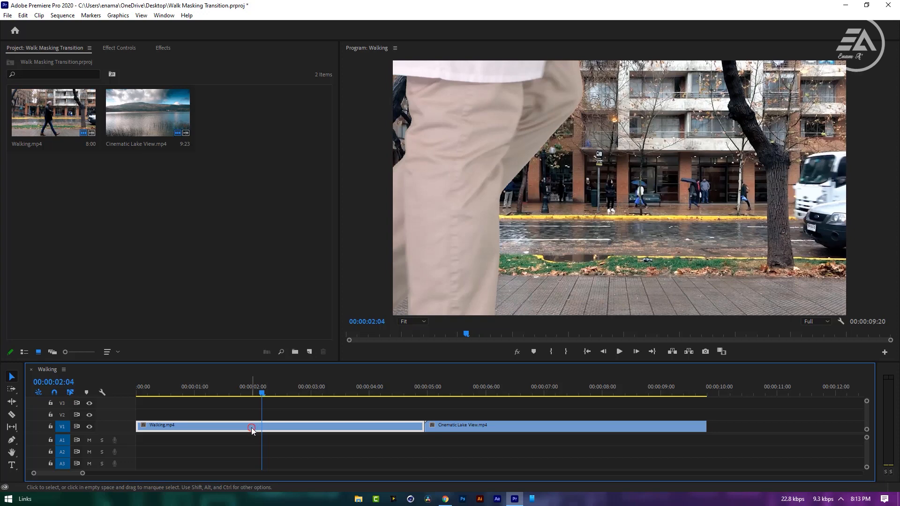
Select Walking.mp4 and expand its Opacity settings in Effect Controls
left_click(119, 47)
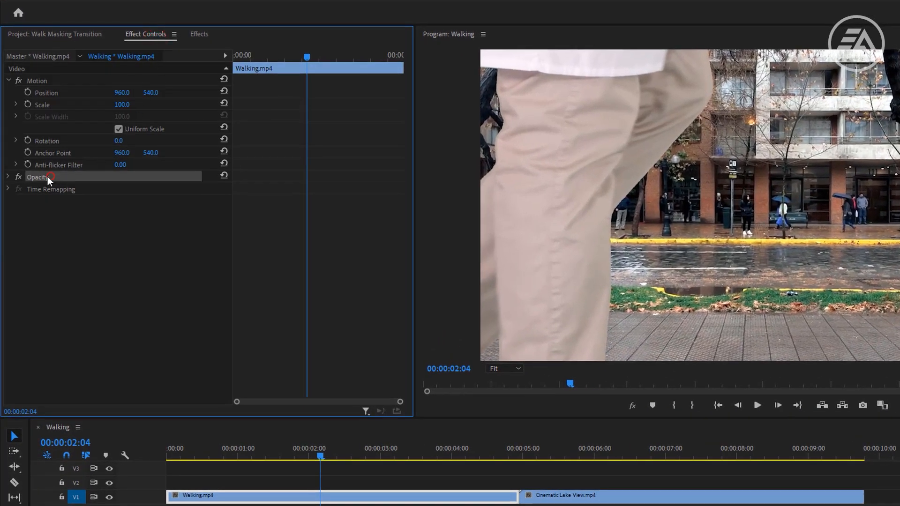
left_click(9, 177)
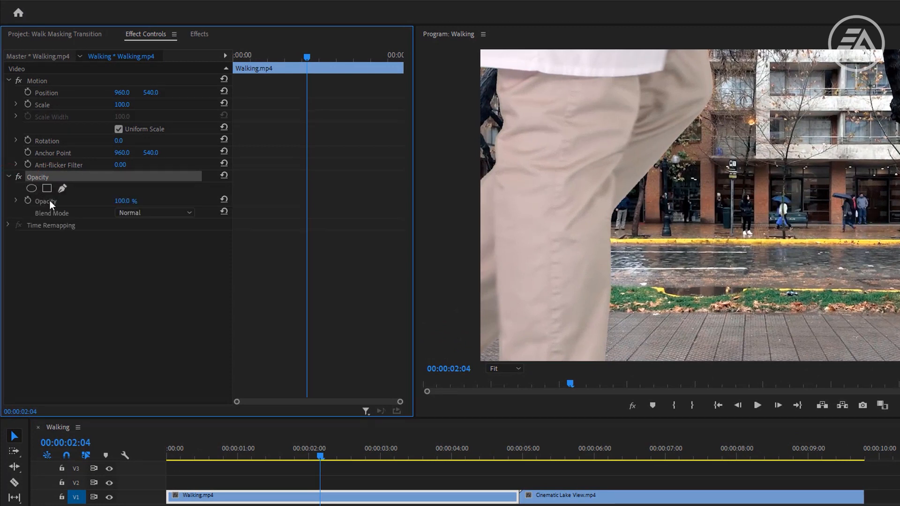
mouse_move(62, 188)
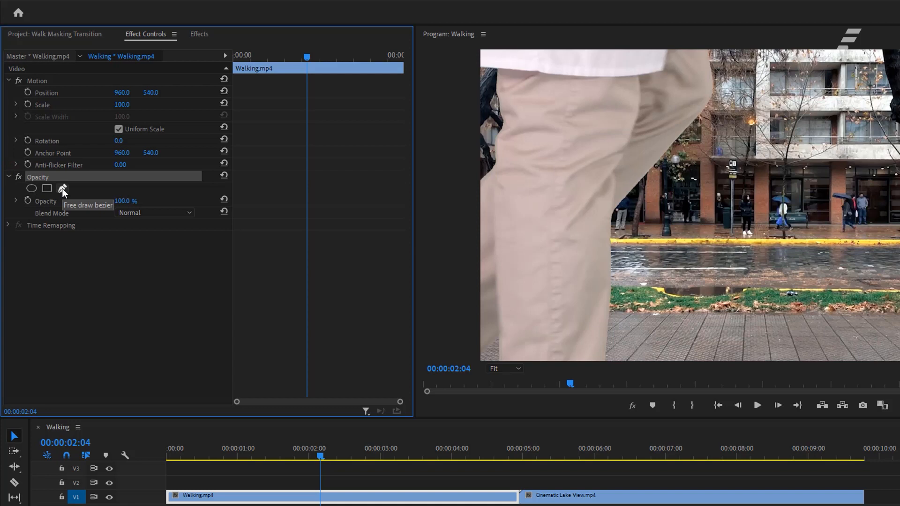
Create Mask (1) with the Free draw bezier pen around the leg's front edge
left_click(62, 188)
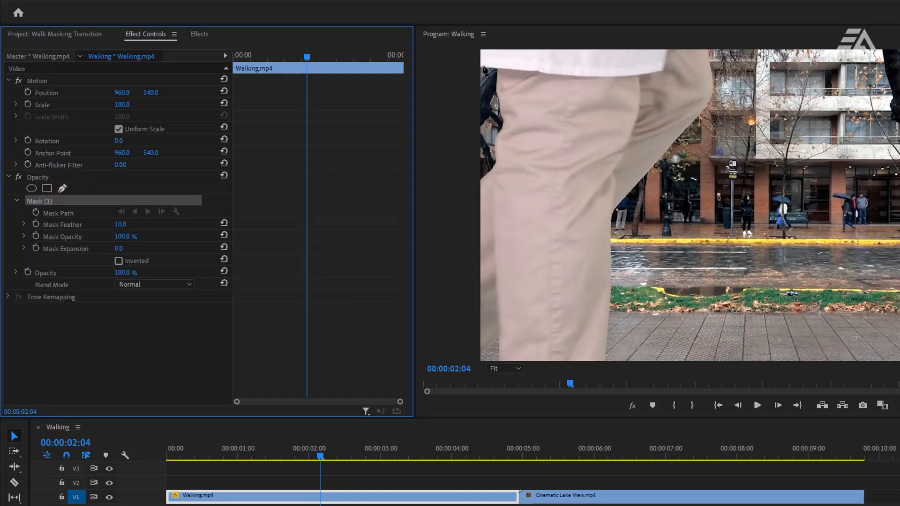
mouse_move(465, 54)
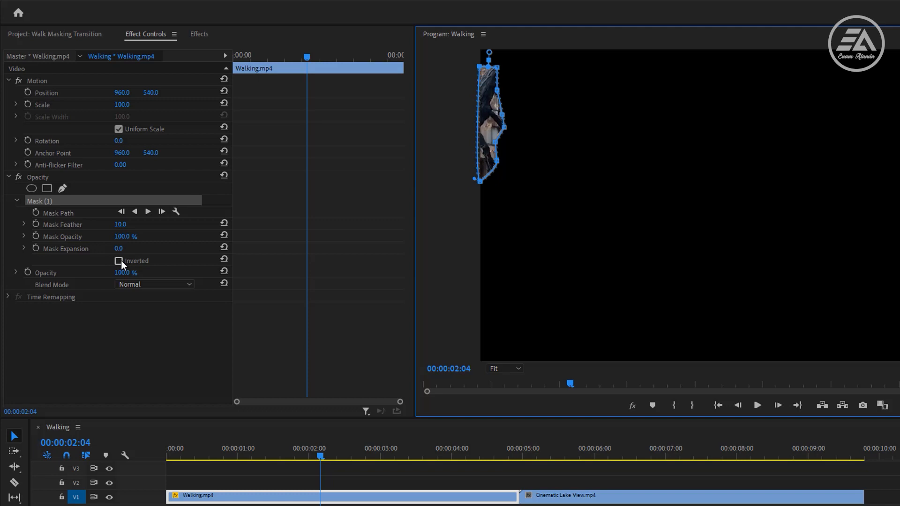
Invert Mask (1) and keyframe Mask Path and the remaining mask settings at 00:00:02:04
left_click(119, 261)
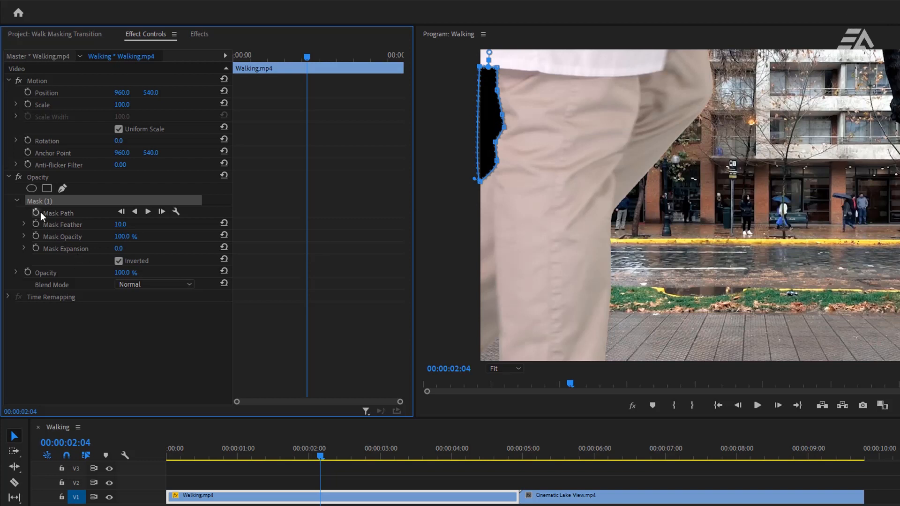
left_click(35, 213)
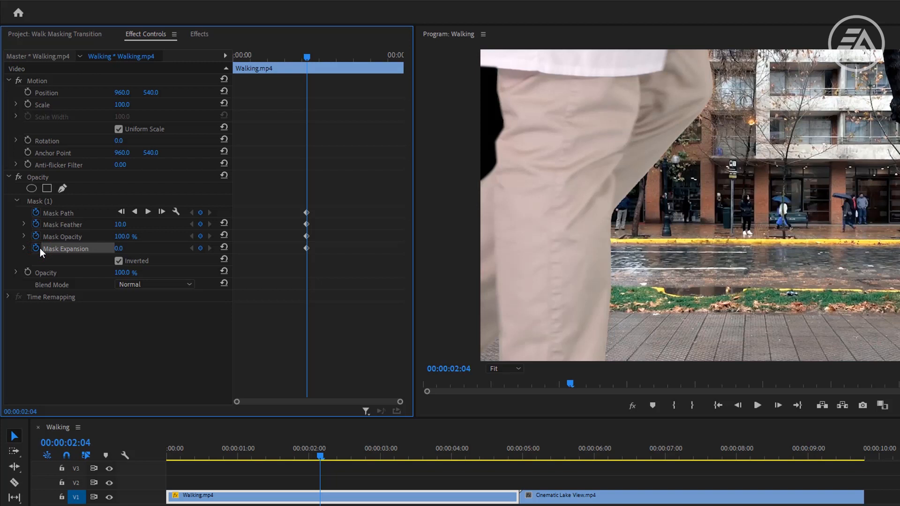
left_click(160, 211)
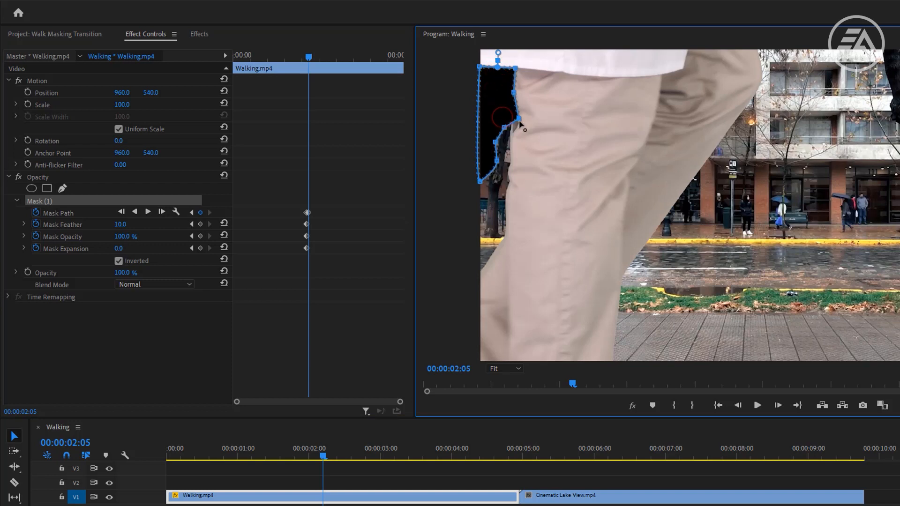
Drag the mask vertices so Mask (1) follows the leg's new position along the shin
left_click_drag(500, 125, 500, 166)
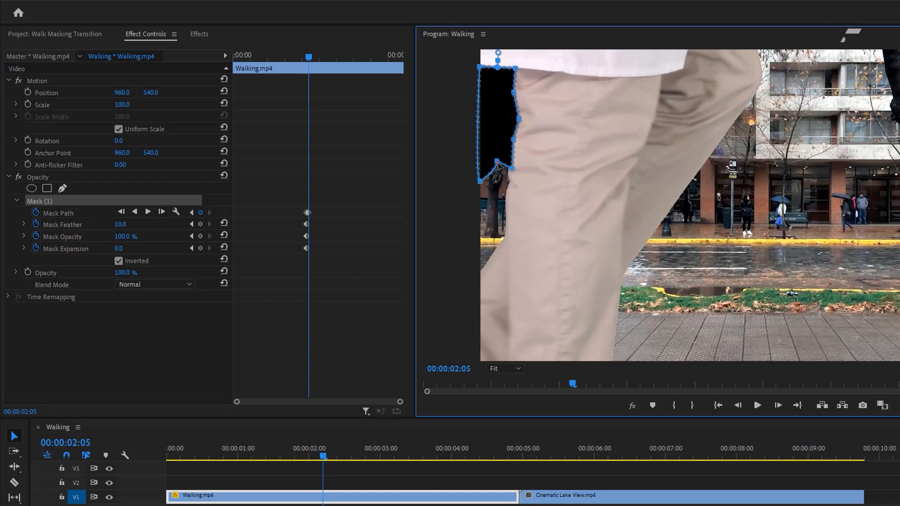
left_click_drag(496, 167, 479, 275)
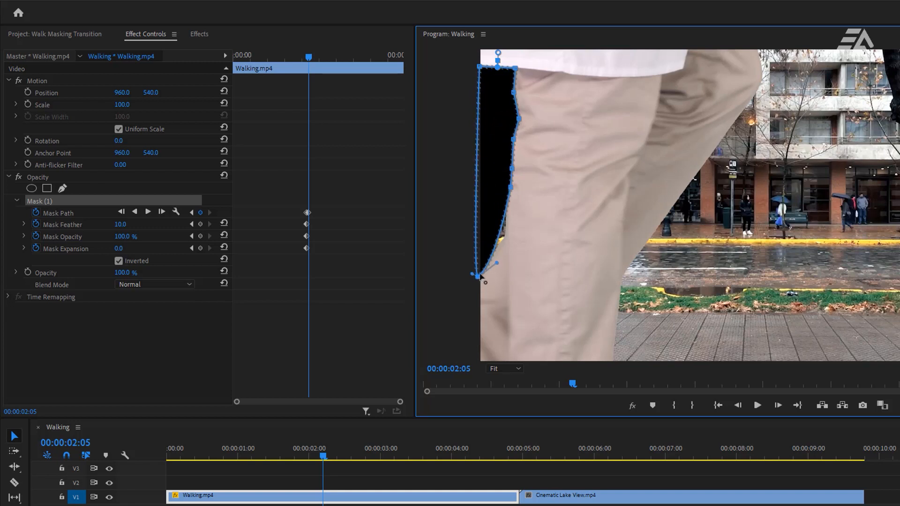
left_click_drag(479, 276, 502, 238)
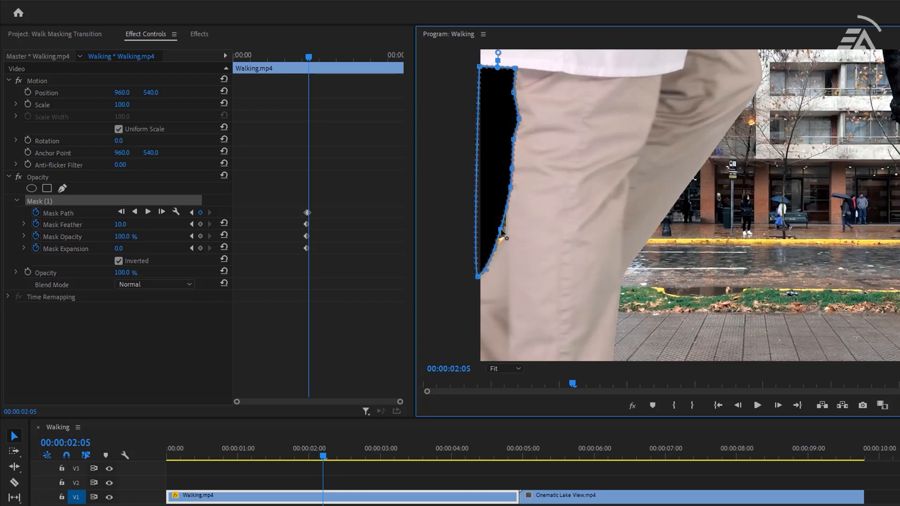
left_click_drag(503, 235, 499, 255)
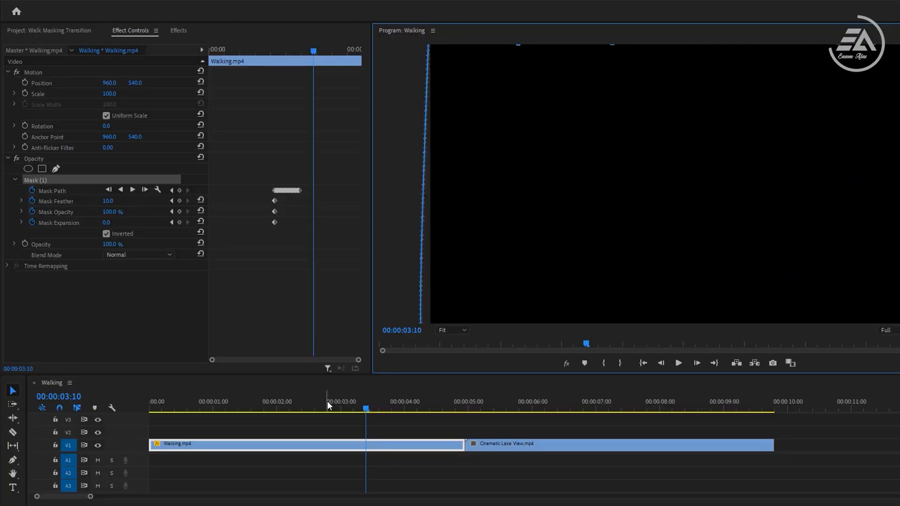
Return to 00:00:02:03 and move Walking.mp4 from V1 up onto V2
left_click(286, 407)
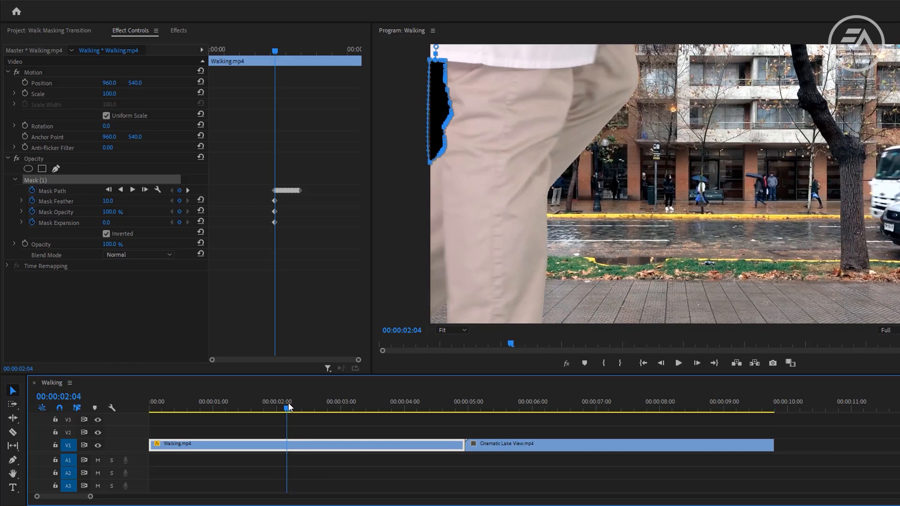
left_click(285, 406)
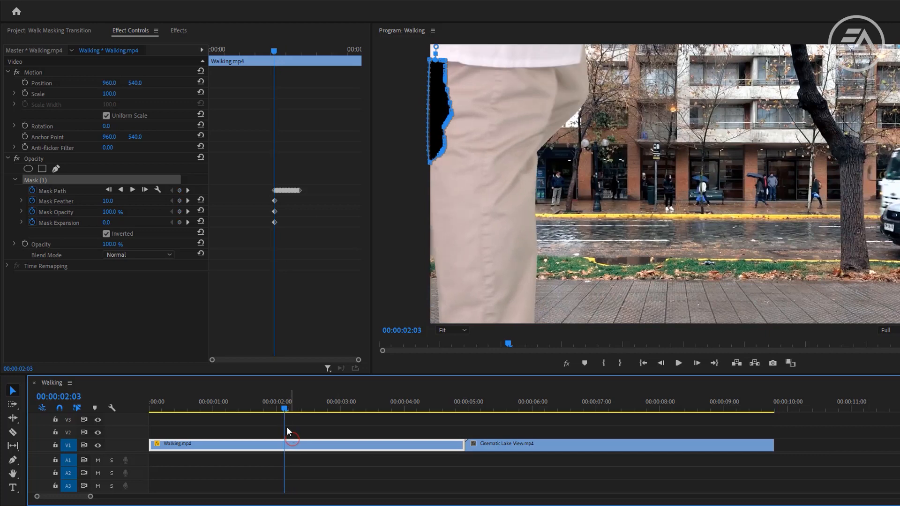
left_click_drag(284, 407, 274, 407)
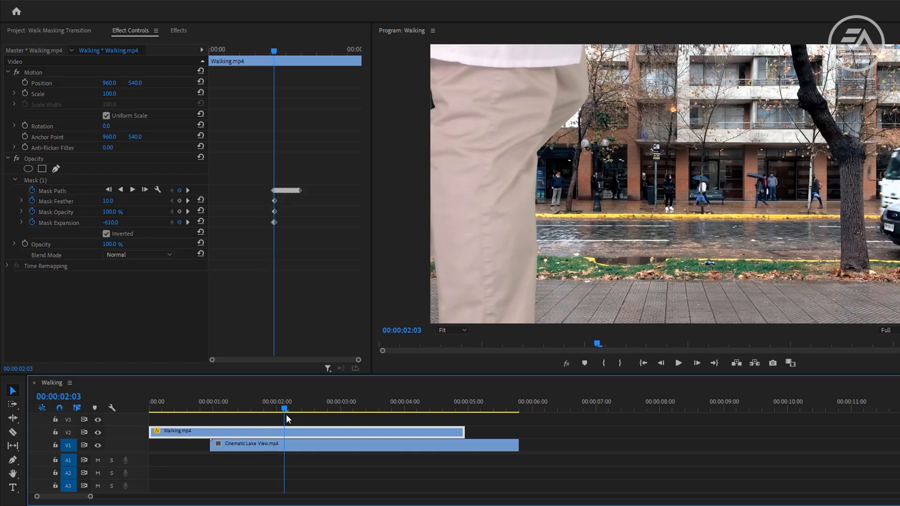
Slide Cinematic Lake View.mp4 on V1 so it starts at the playhead, 00:00:02:04
left_click_drag(246, 443, 329, 443)
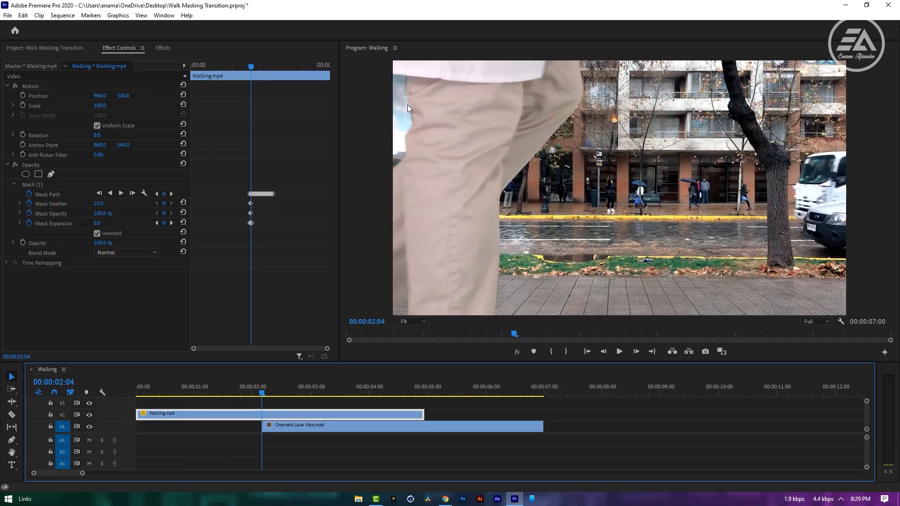
mouse_move(297, 199)
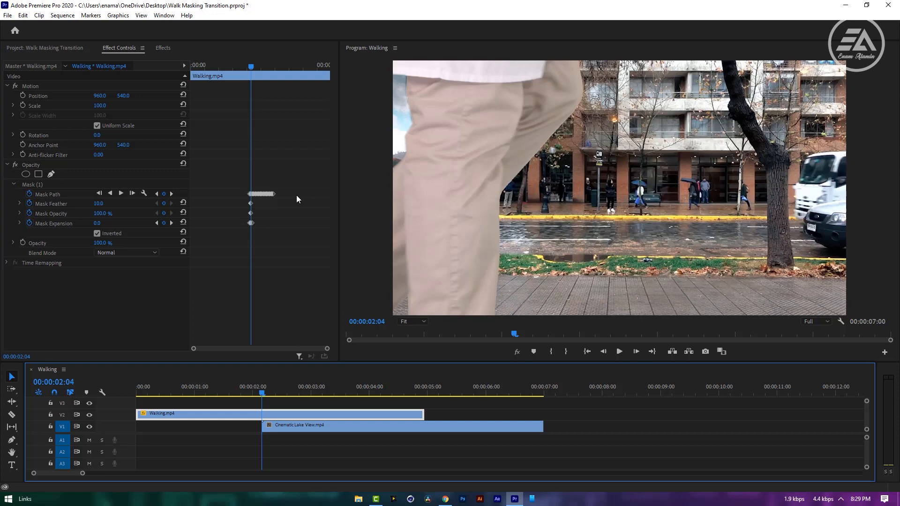
Make the Mask Expansion value of Mask (1) editable for a new amount
double_click(102, 223)
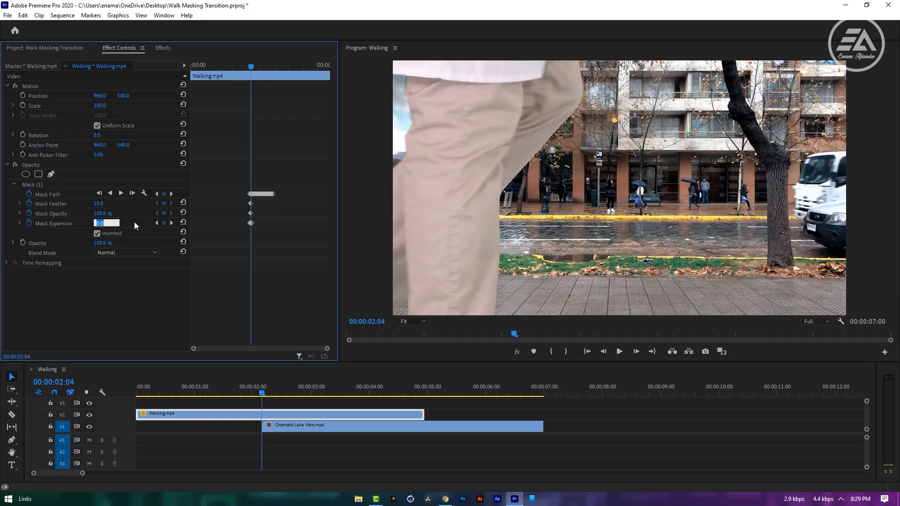